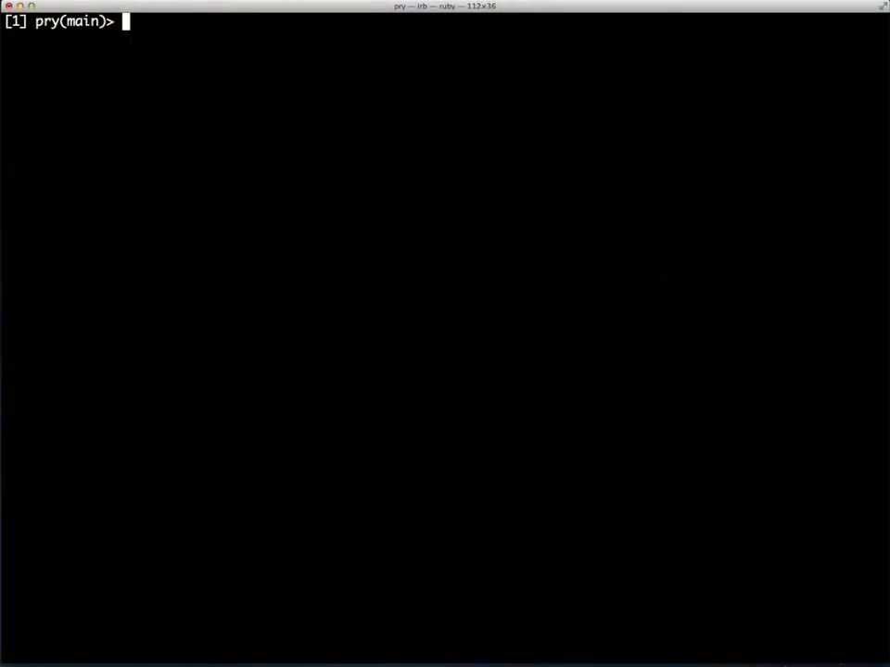
Set $joon to "i'm a global variable" and print it from Foo and Bar instances.
type("$joon = \"i'm a global variable")
type("class Foo; def glo")
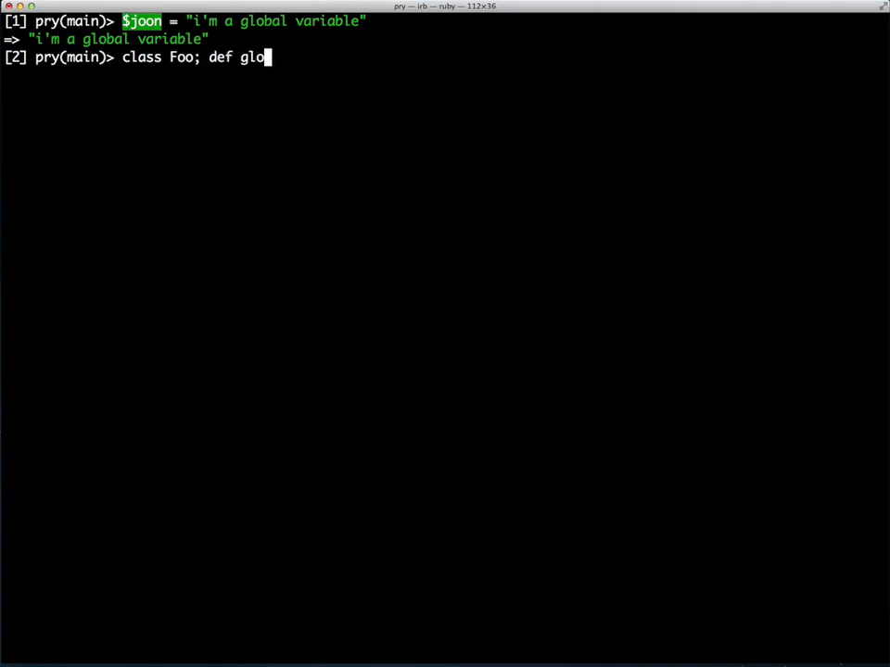
type("bal; $joon; end; end")
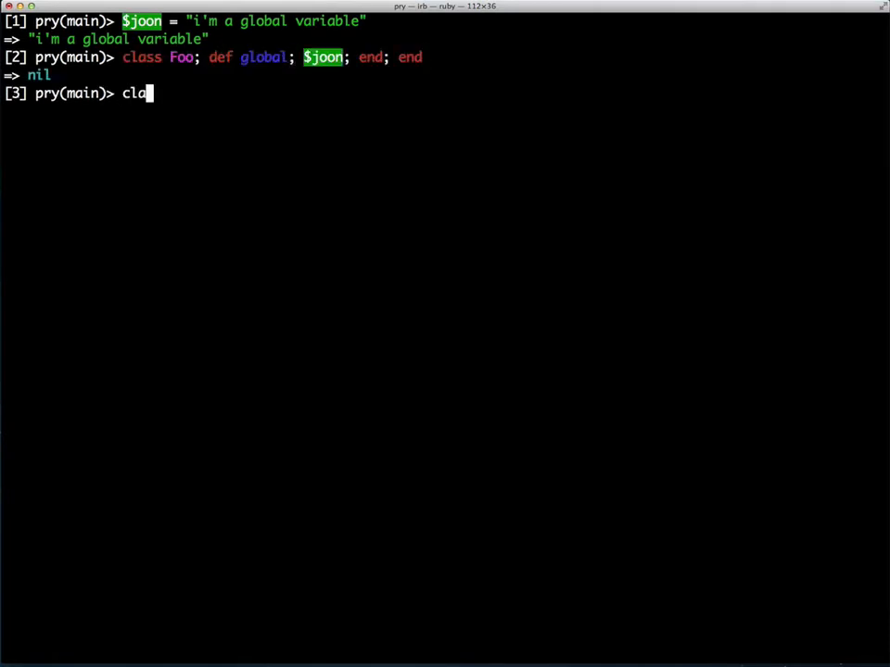
key("Return")
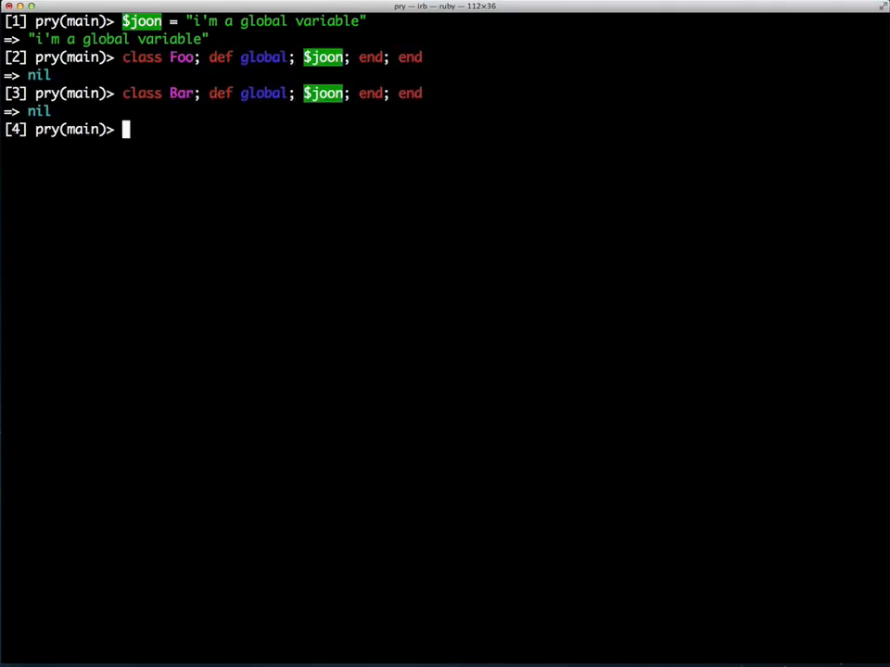
type("puts")
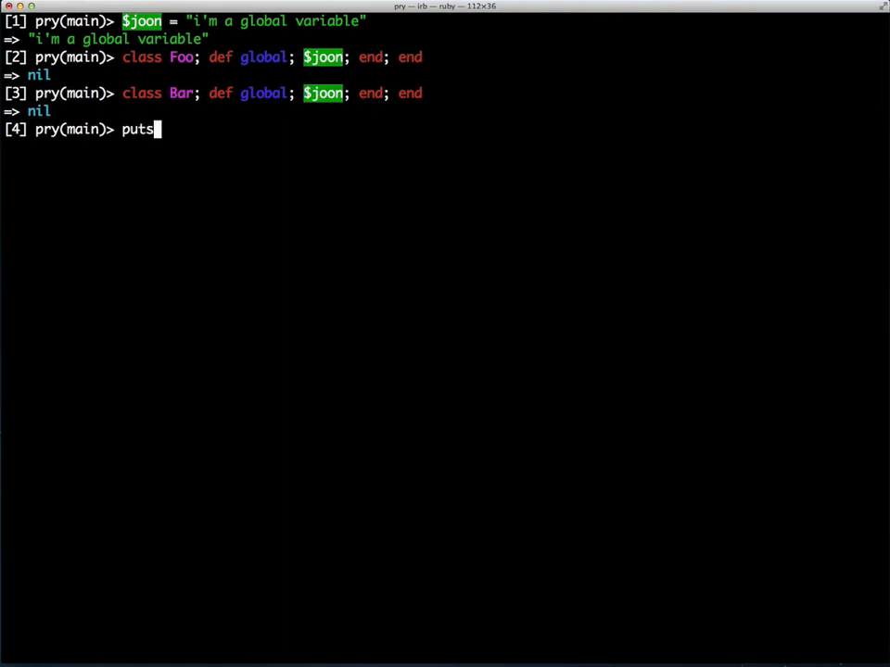
type("Foo.new.")
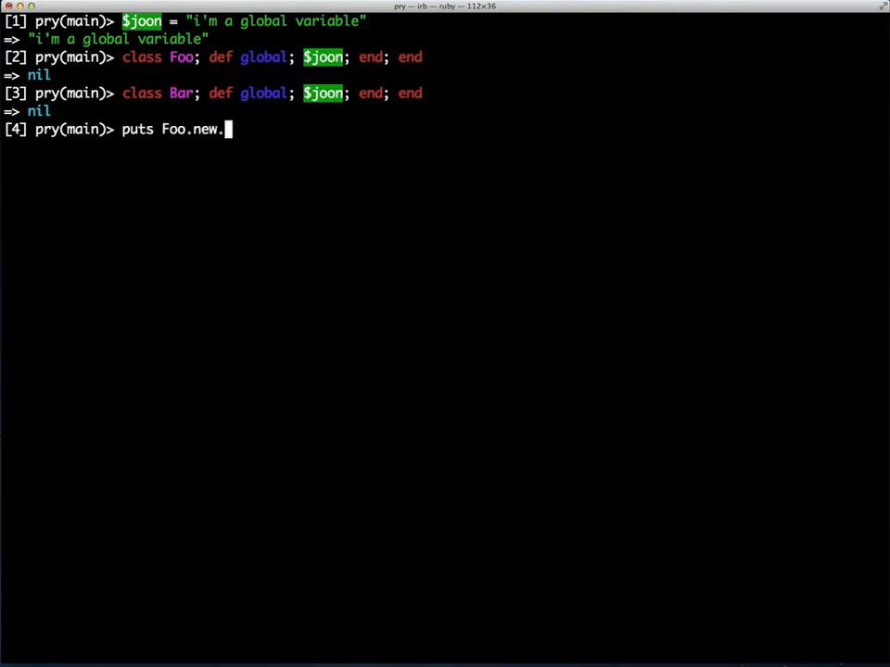
key("Return")
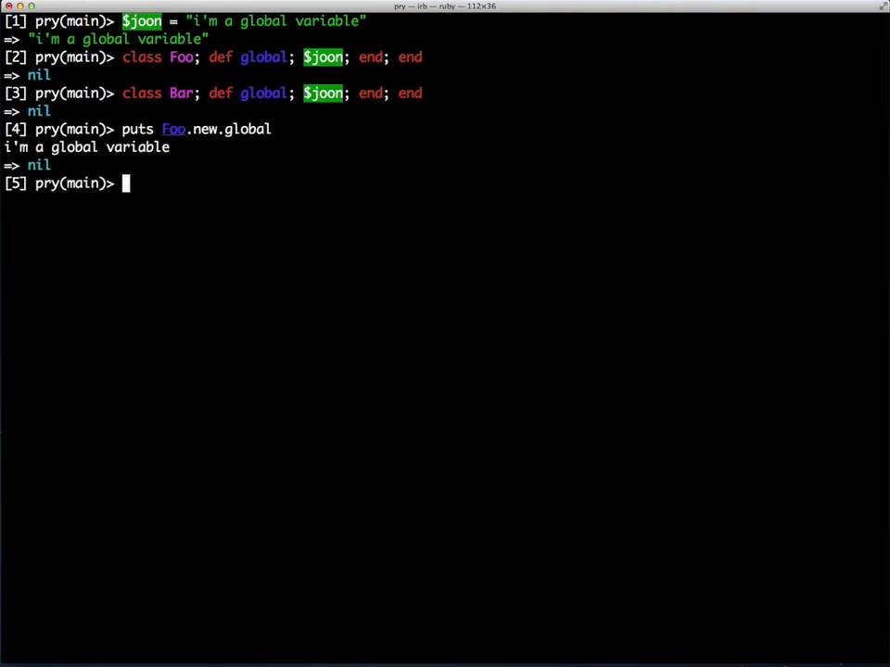
type("puts Bar.new.global")
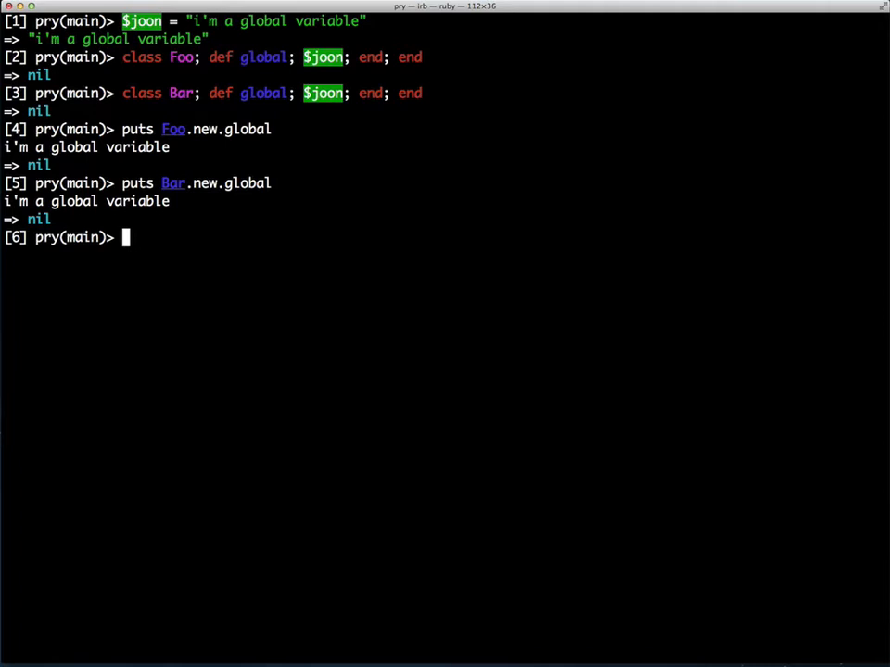
Assign MEECONSTANT = "pain in the ass" and print it inside class Constie.
type("MEE")
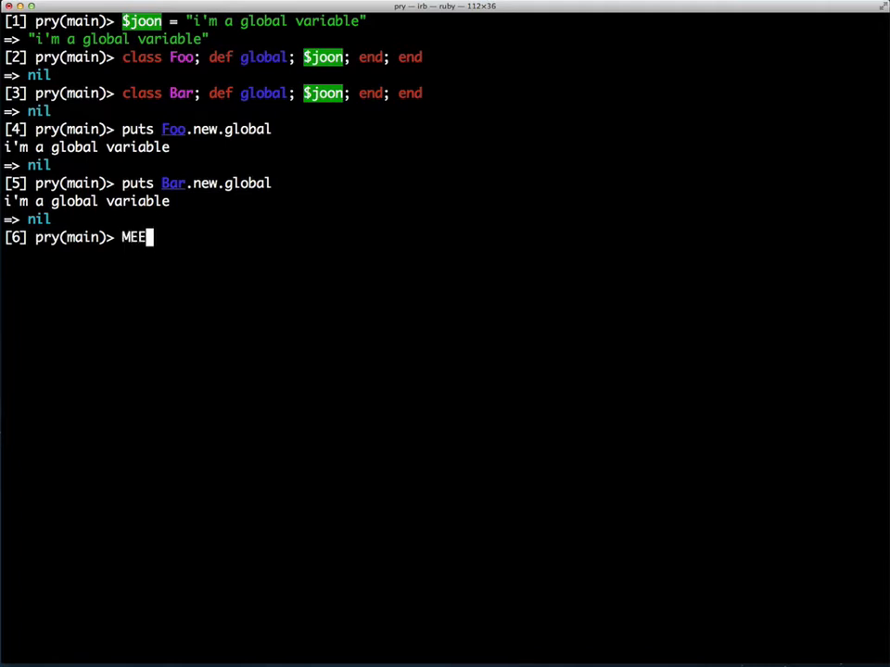
type("CONSTA")
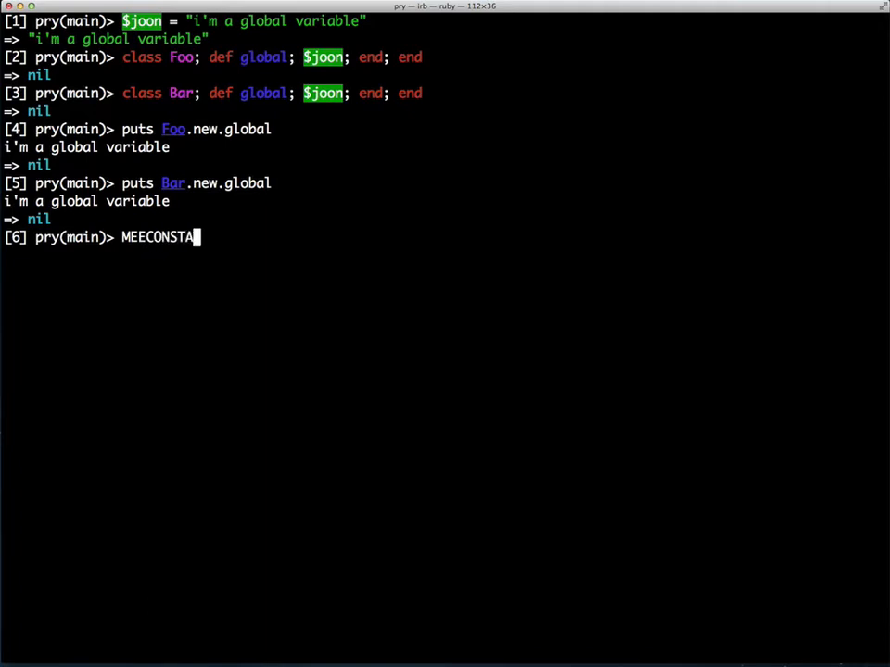
type("NT")
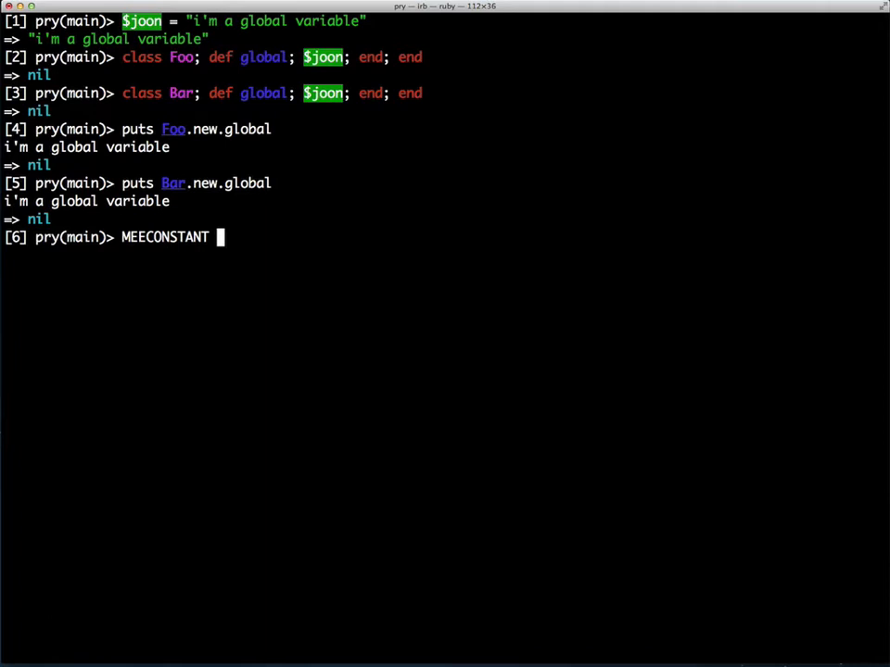
type("=")
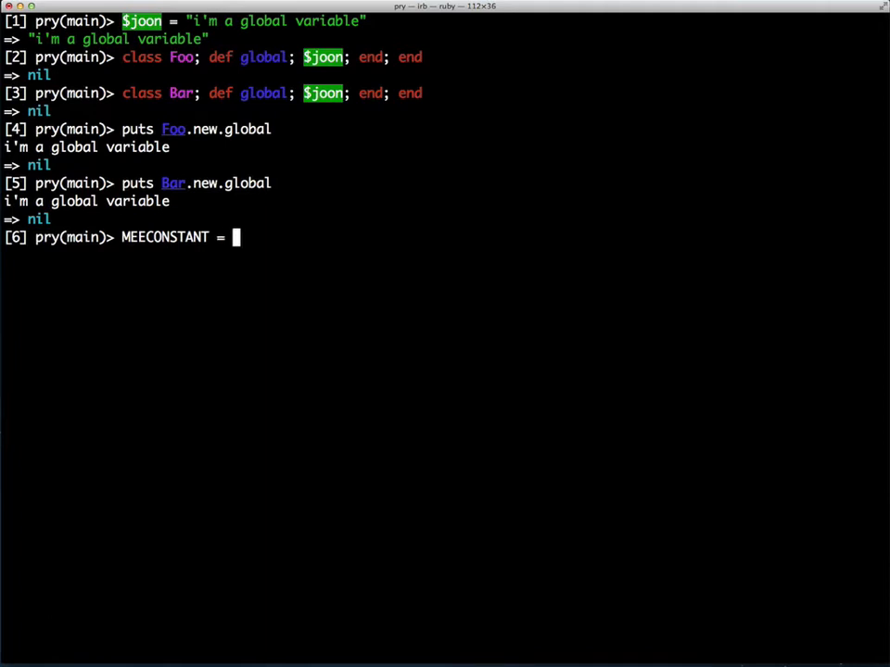
type("\"pain in the ass")
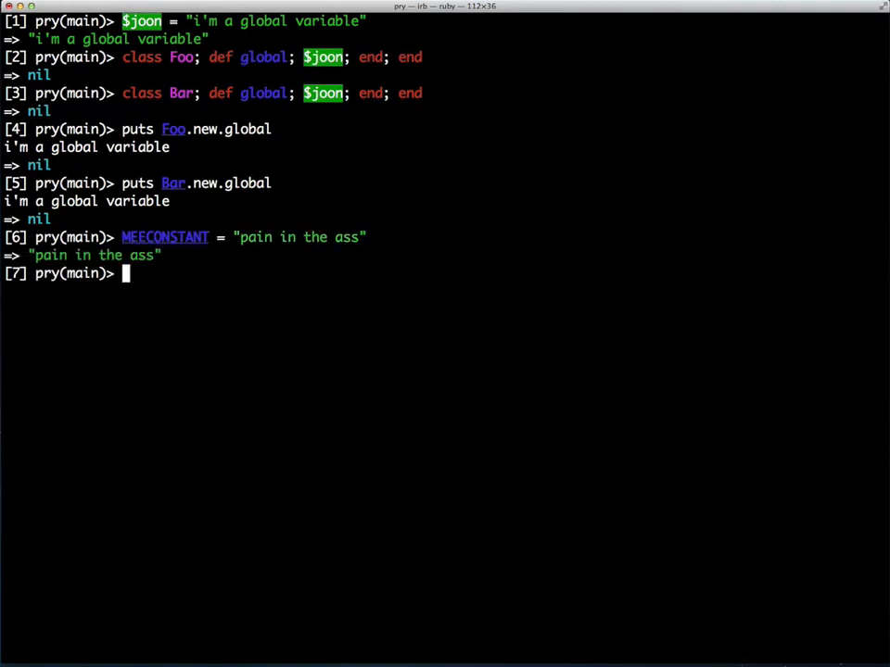
type("class Constie; puts MEECONSTANT")
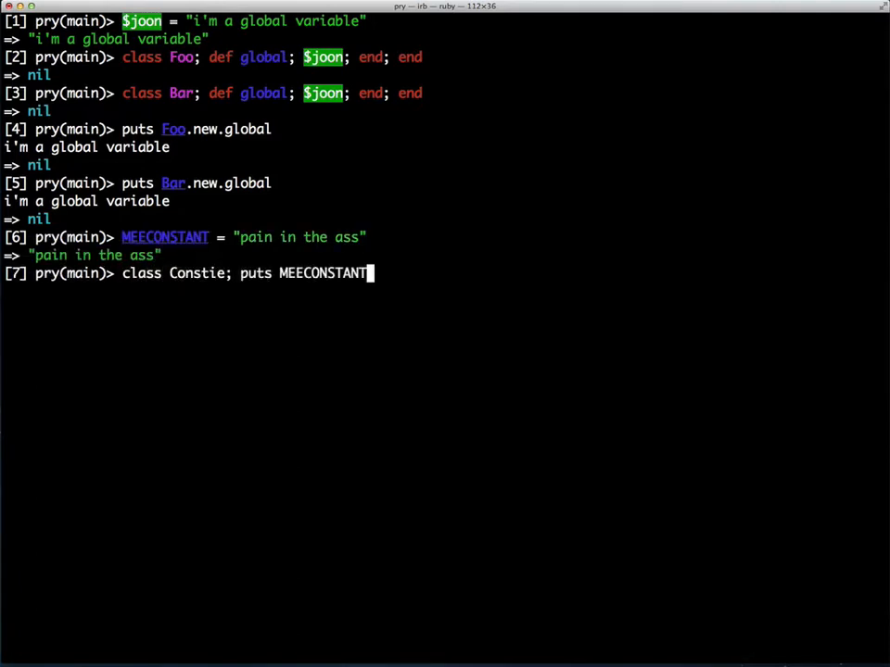
key("Return")
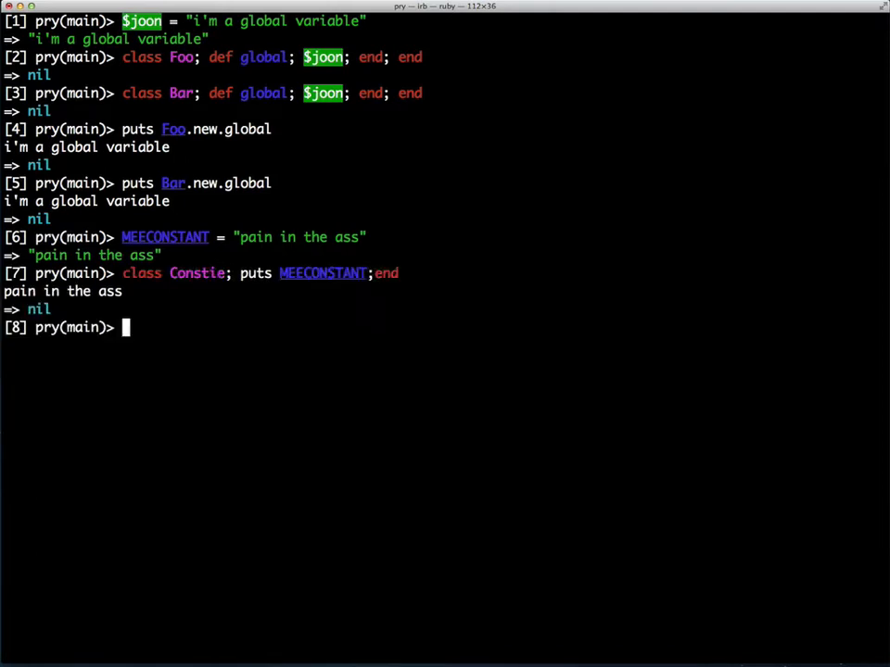
Define SomeClass with MEECONSTANT "pain from SomeClass" and print it via show and SomeClass::MEECONSTANT.
type("class SomeClas")
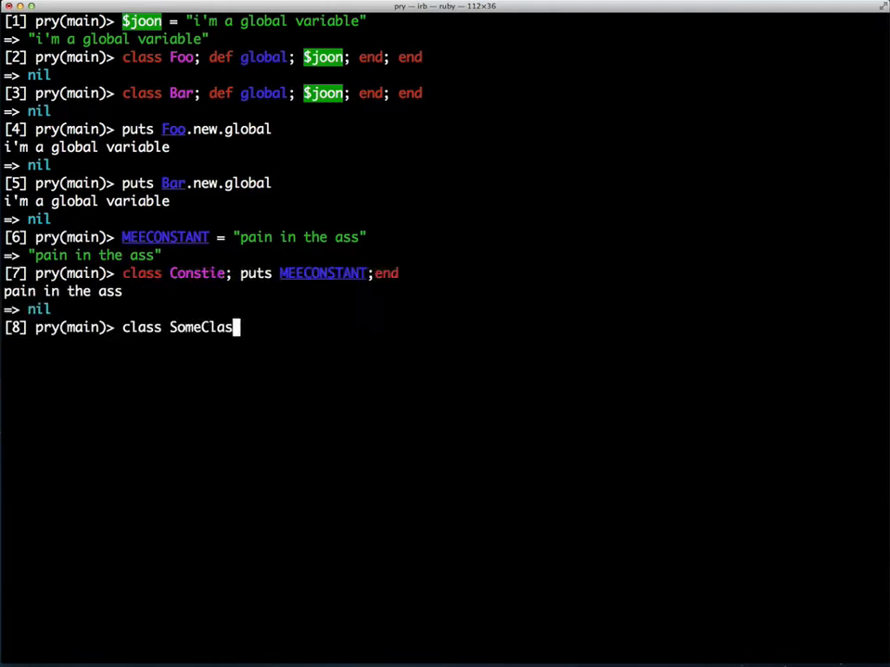
type("s; MEECONSTANT")
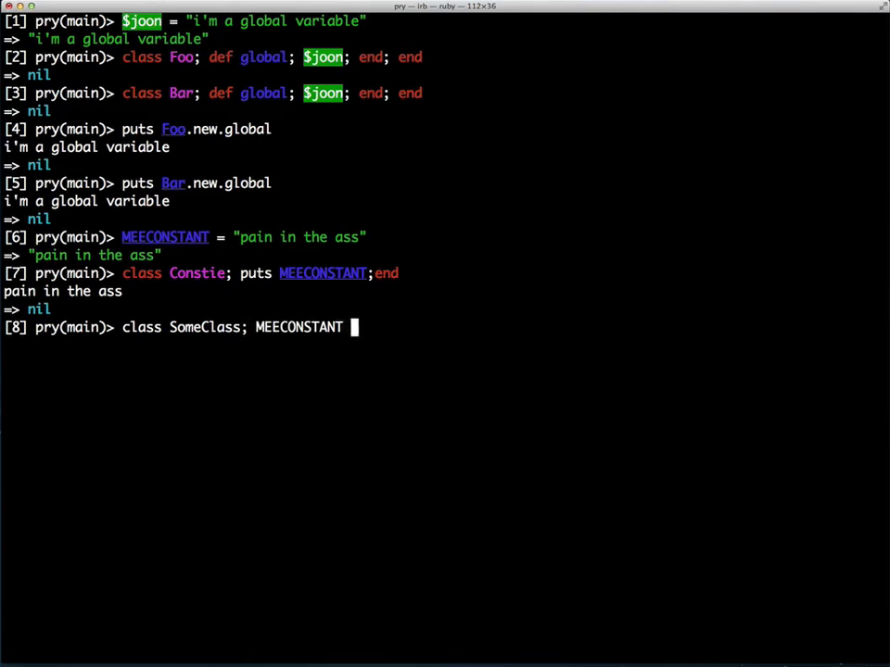
type("= \"pain from SomeClass\"; def show;")
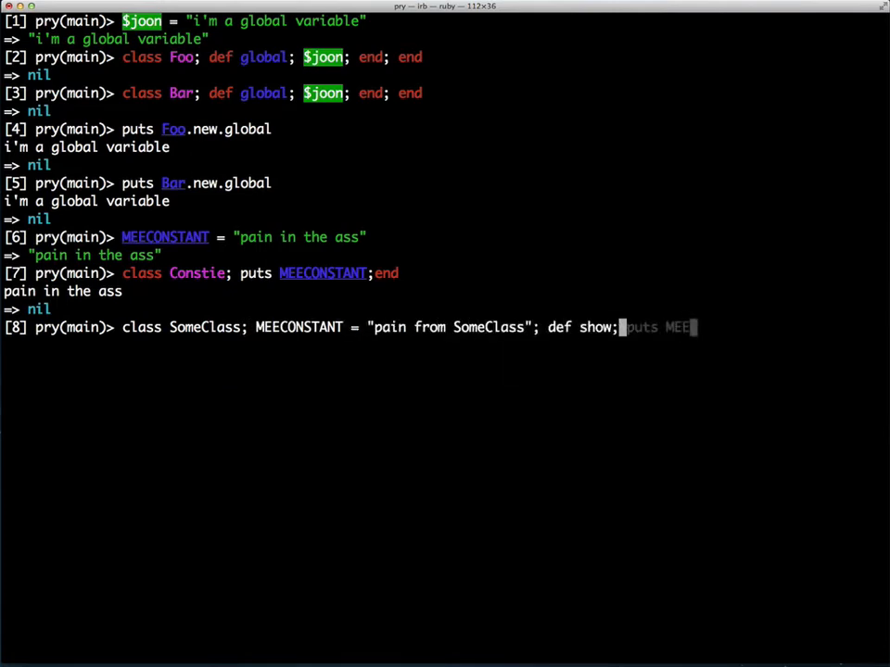
key("Return")
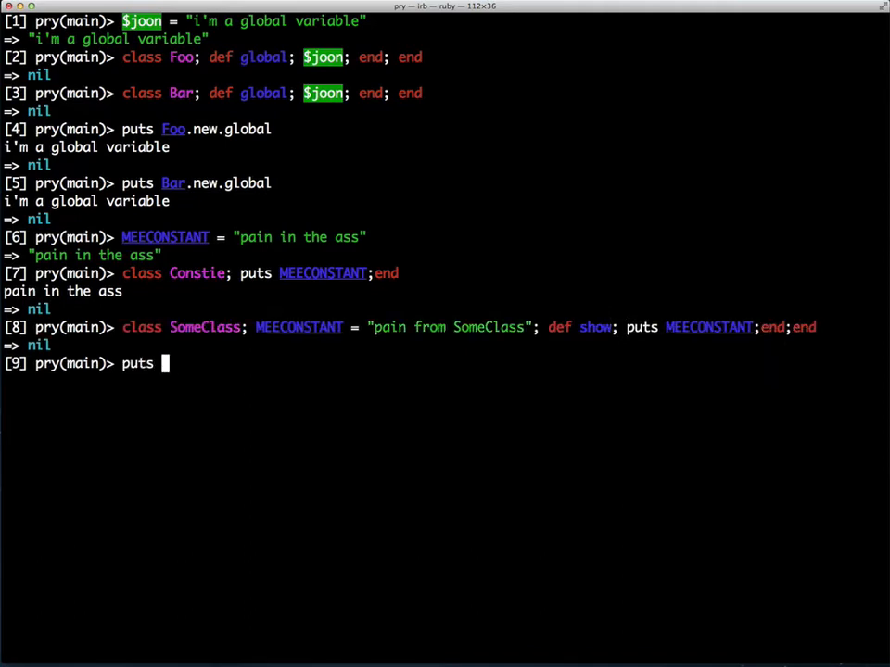
type("SomeClass.new.show")
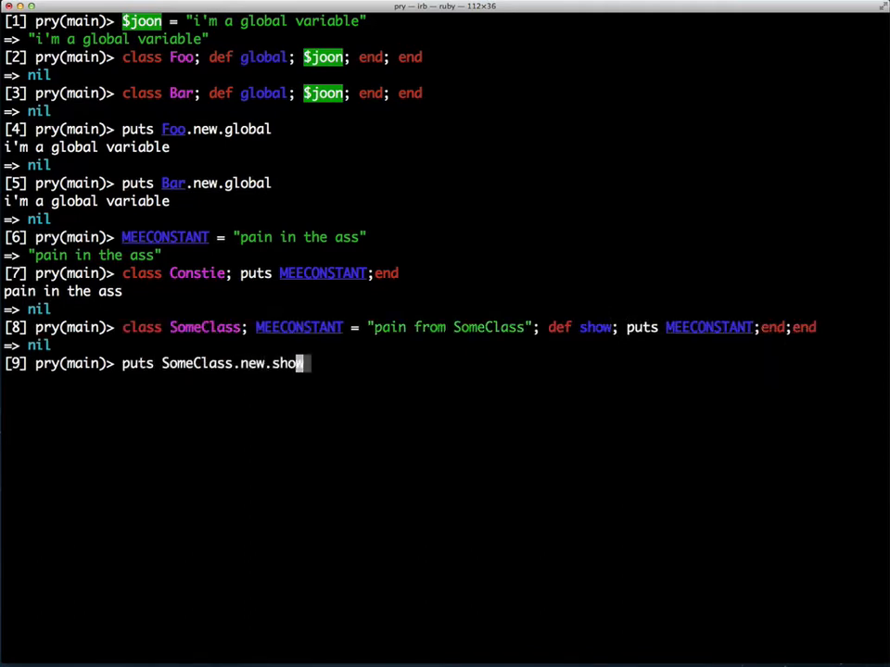
key("Return")
type("puts")
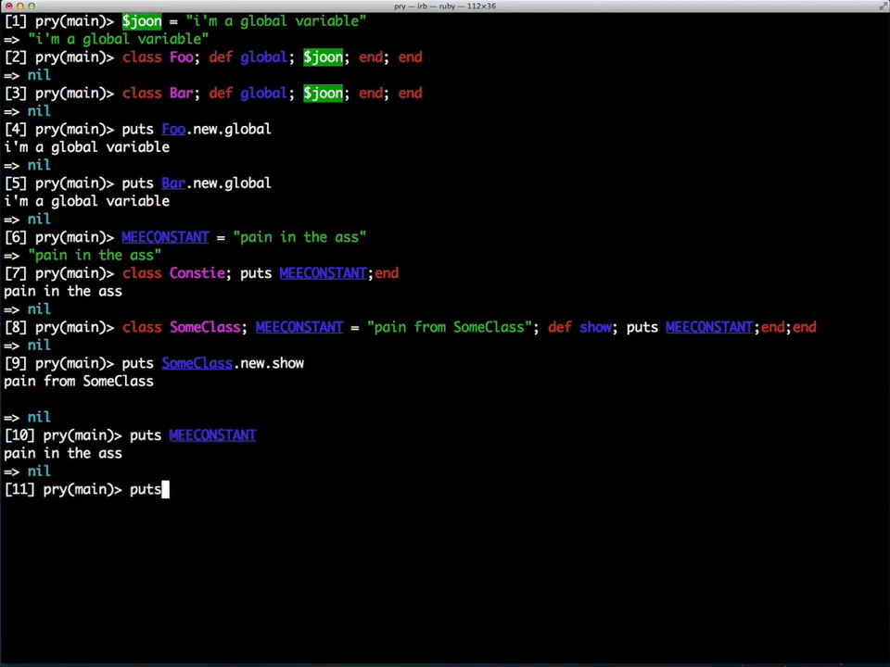
type("SomeClass::MEECONSTANT")
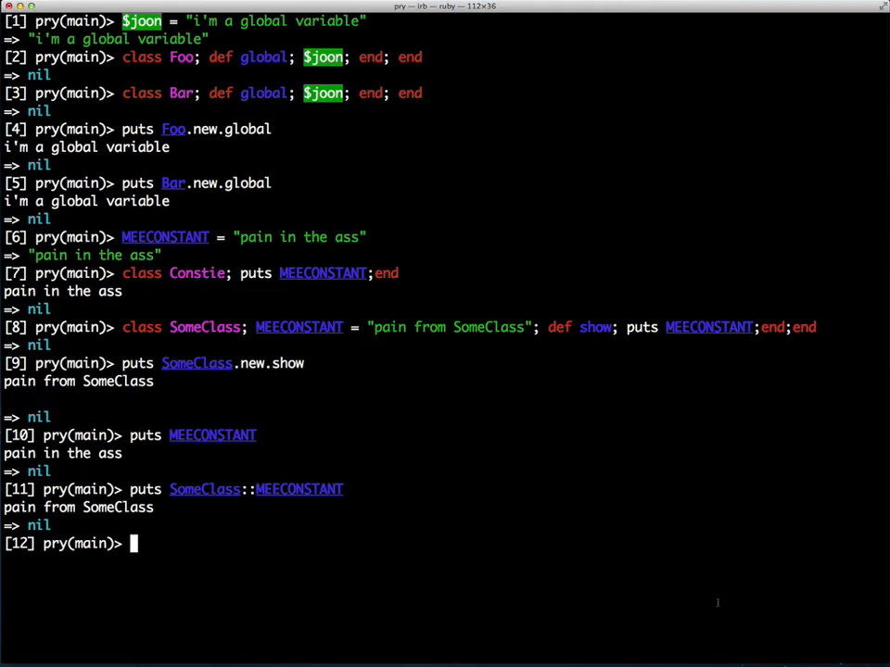
Create x = Foo.new, then define DrEvil setting $joon to "oh no, i changed!".
type("x = Foo.new")
type("puts y.global")
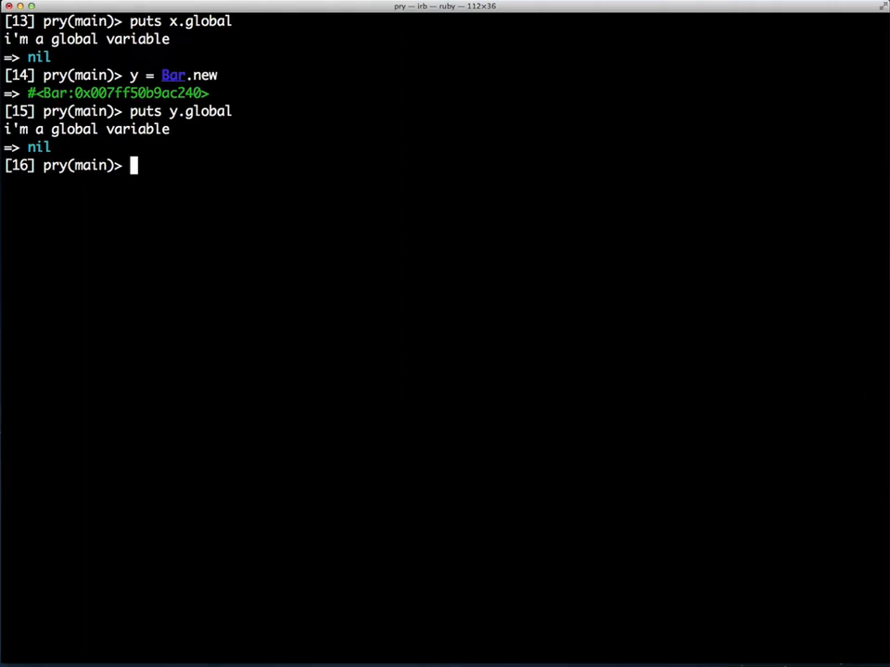
type("class DrEvil;")
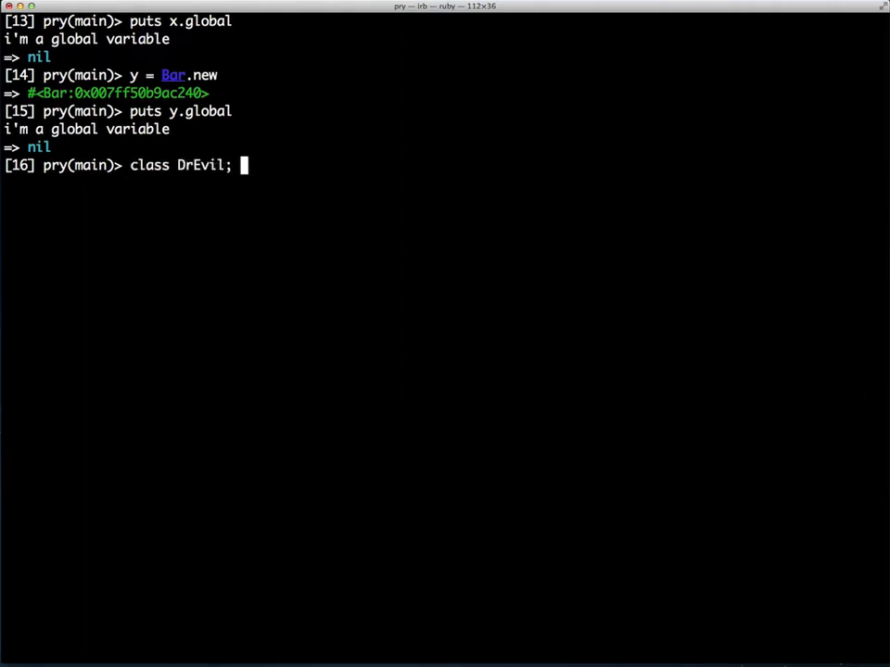
type("$joon = \"oh no, i changed!\"; end")
type("puts")
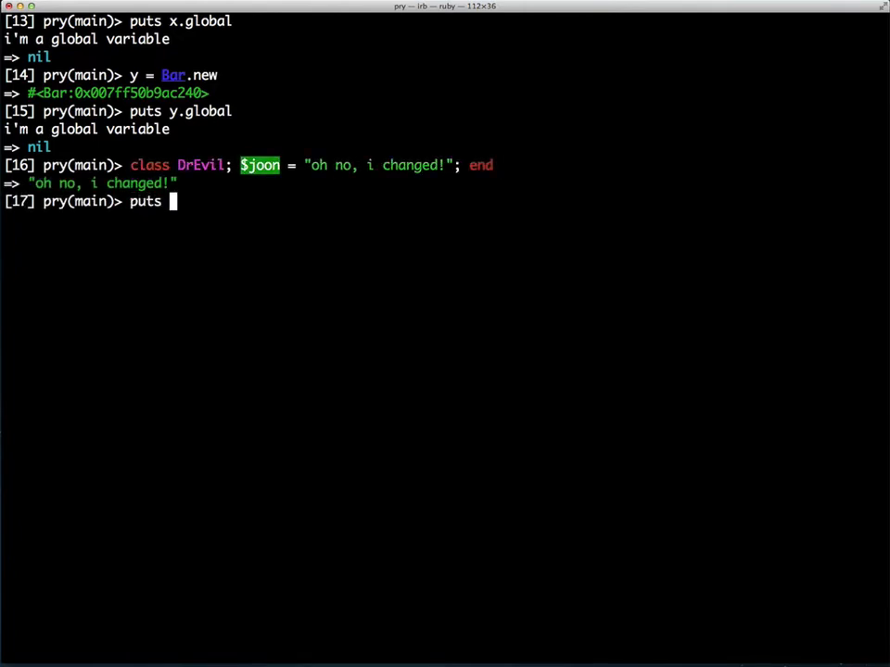
key("Return")
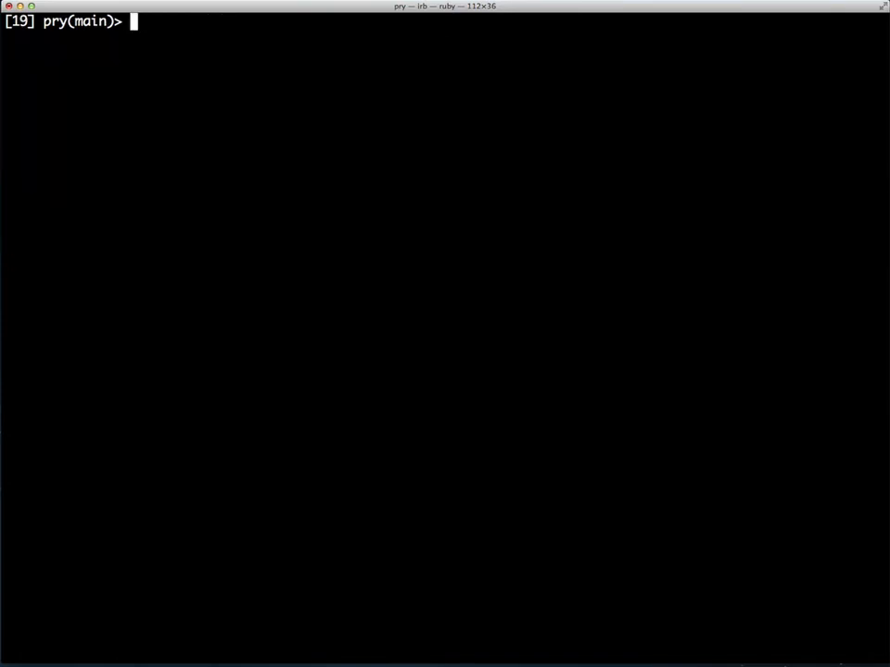
Set the global $killer to 10.
type("$kil")
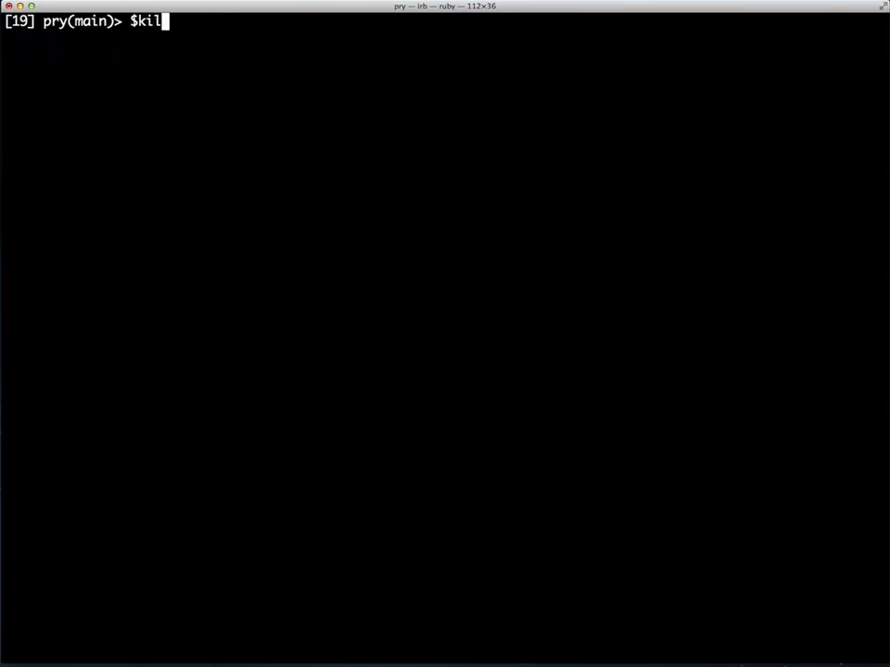
type("ler = 1")
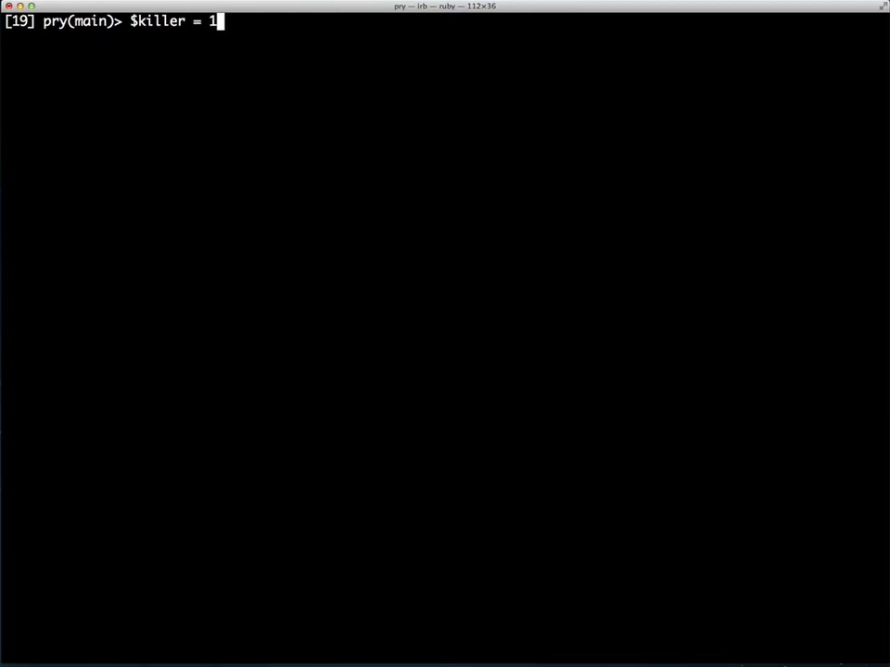
key("Return")
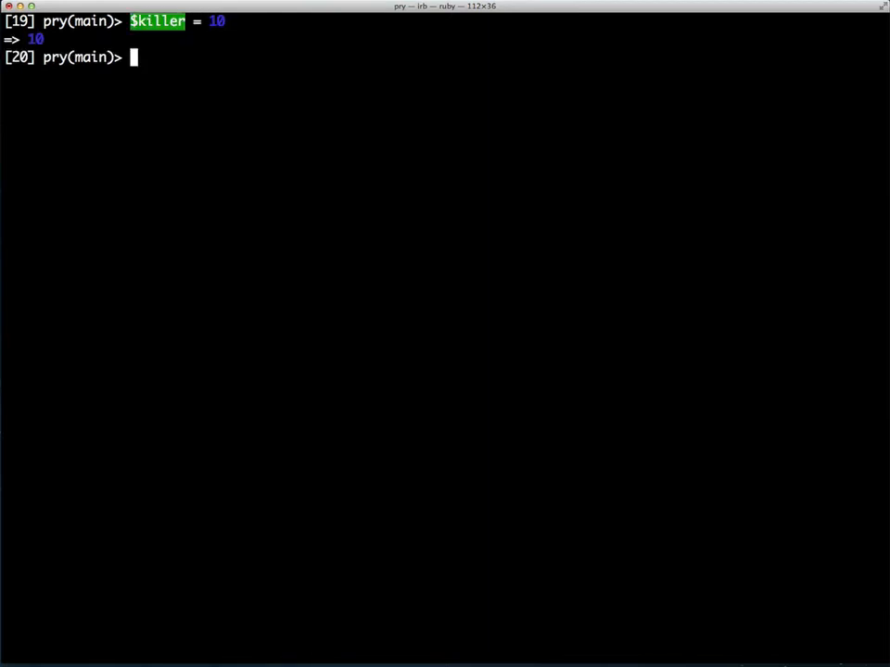
Run a countdown thread on $killer alongside a thread resetting it five times.
type("Thread.new { w")
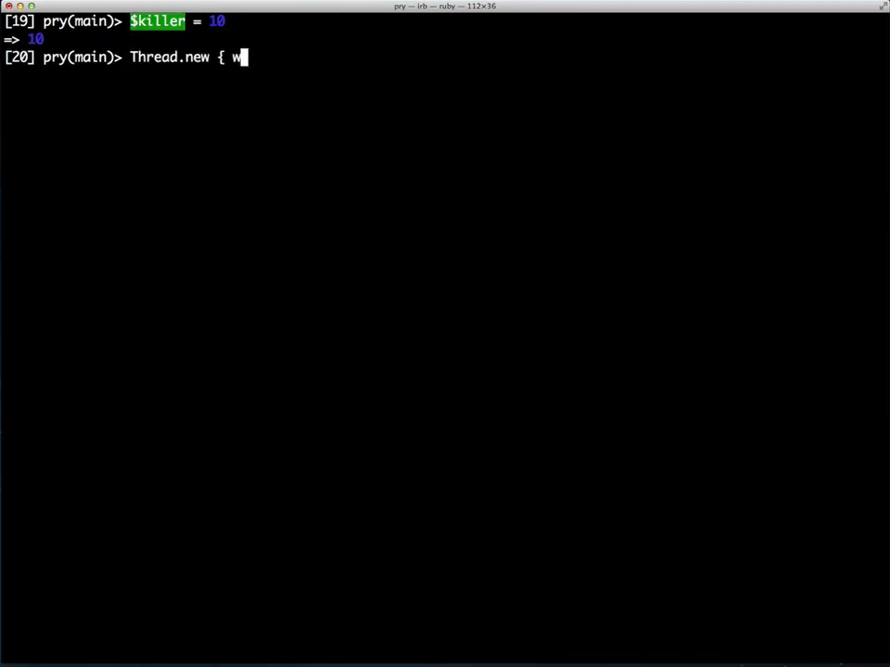
type("hile $killer > 0;")
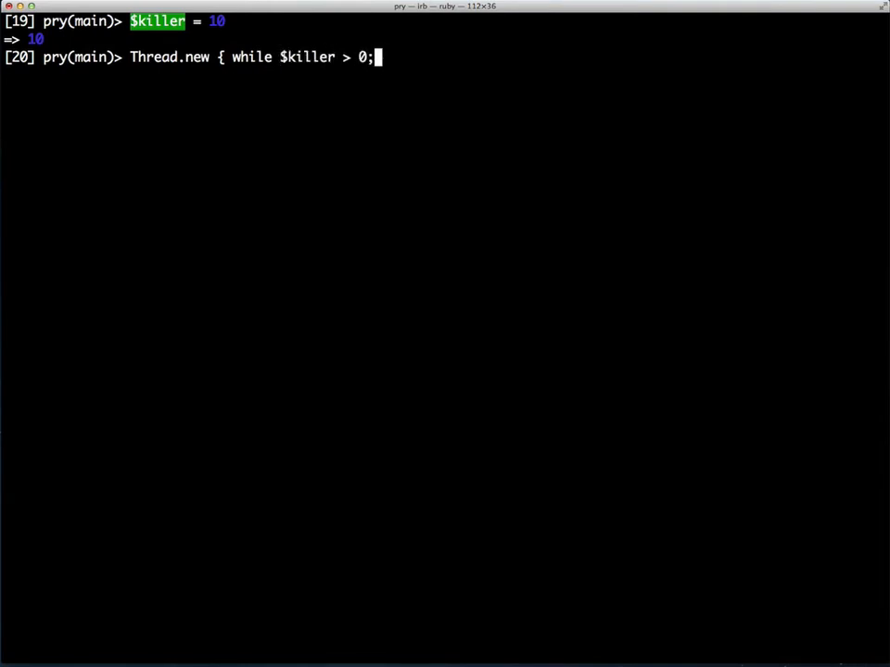
type("puts $killer; sleep")
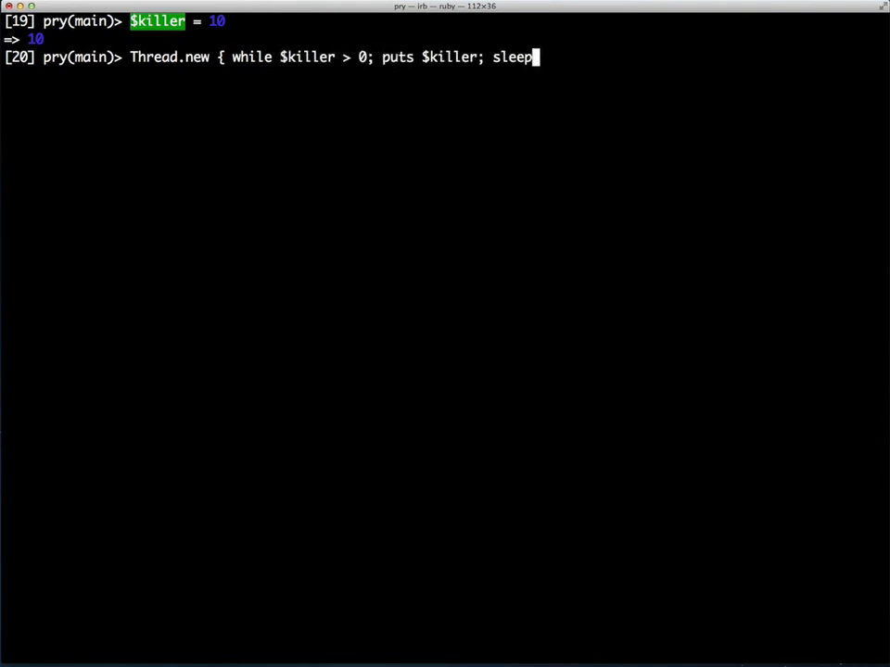
type("(0.5); $kil")
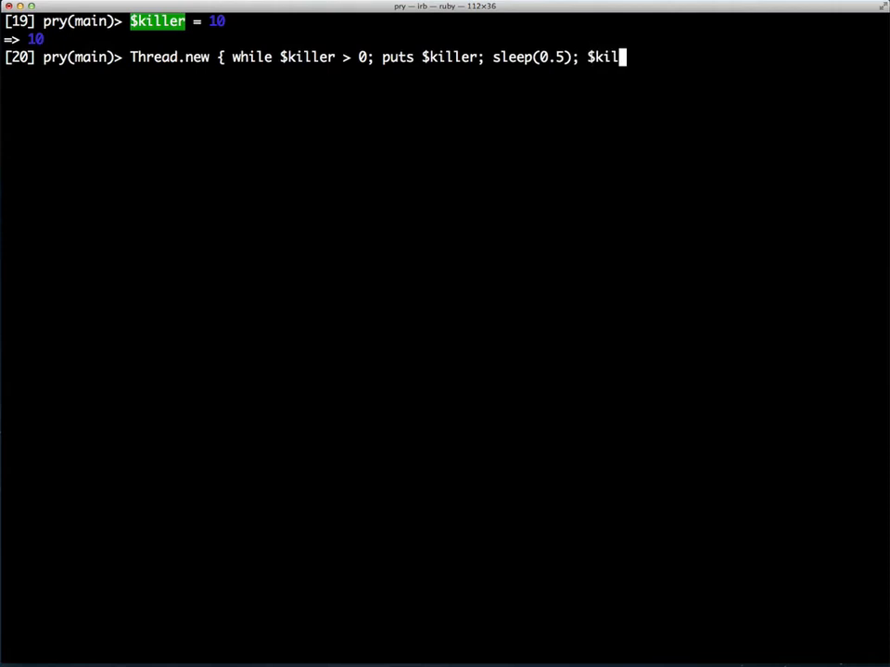
type("ler -= 1;end } ; Thread.new { 5.times { $killer = 10; sleep")
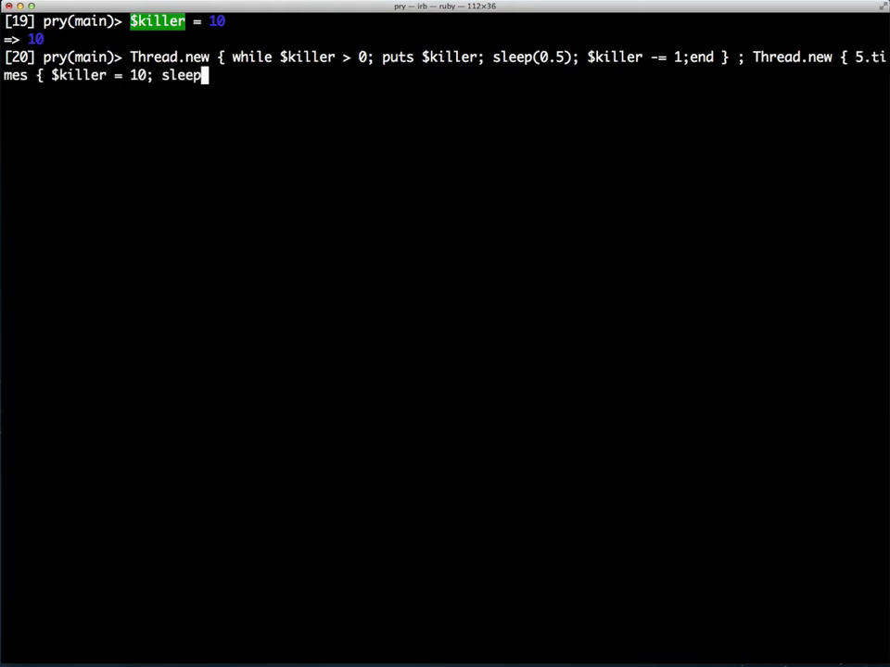
type("(2) }}")
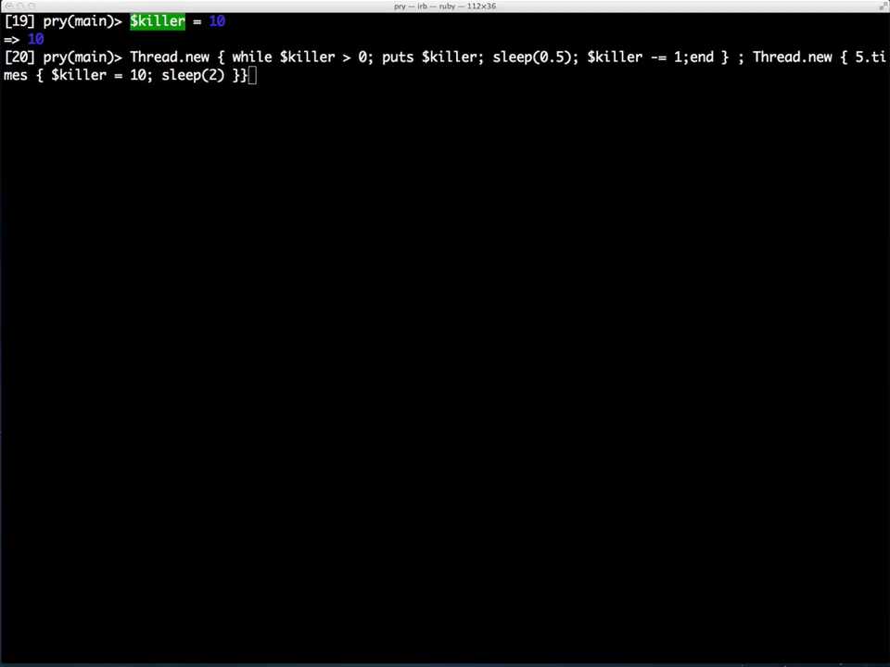
key("Return")
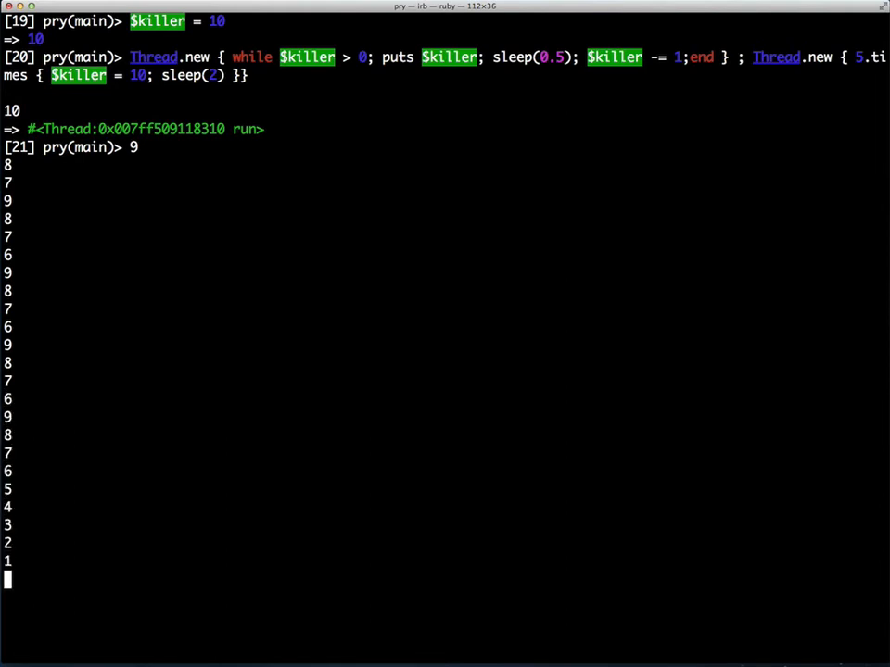
key("Return")
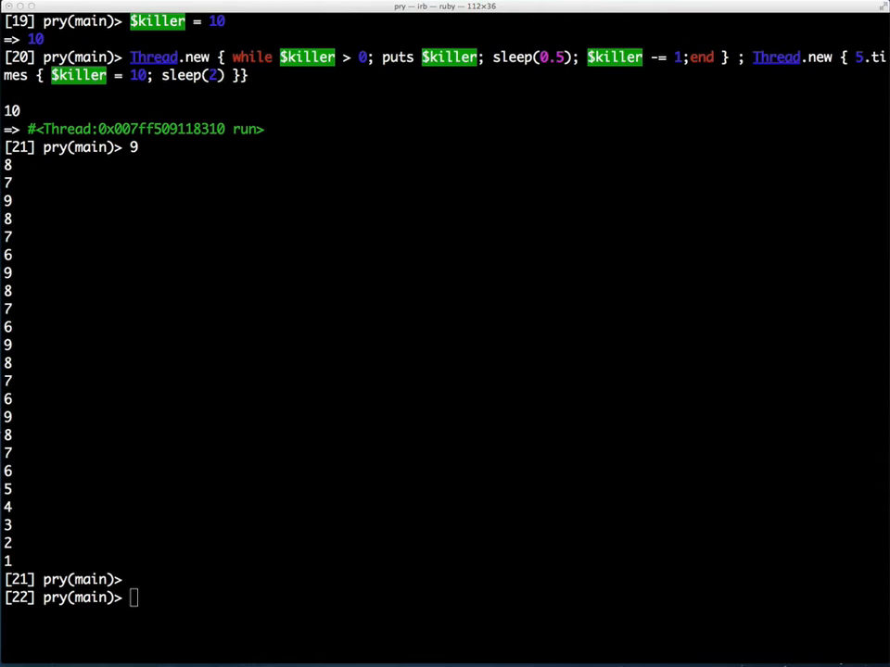
Store "hello" in $joon and check whether it is frozen.
type("$joon")
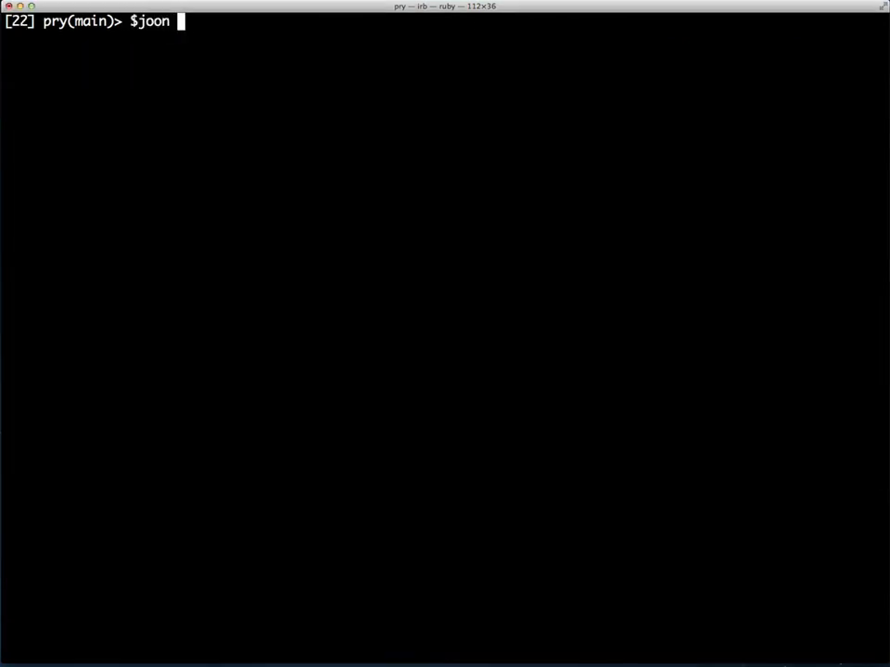
type("= \"hello")
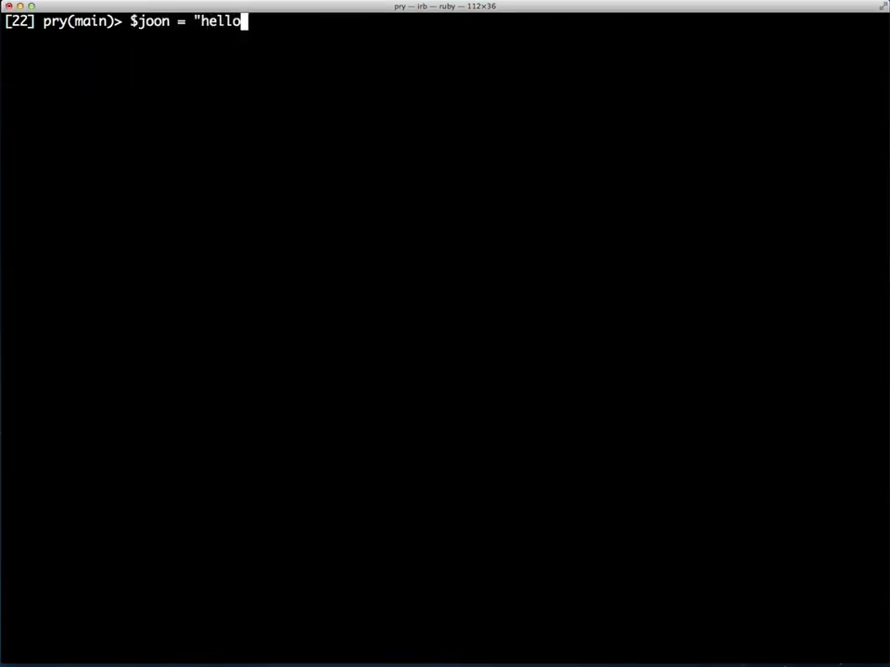
key("Return")
type("$joon.frozen")
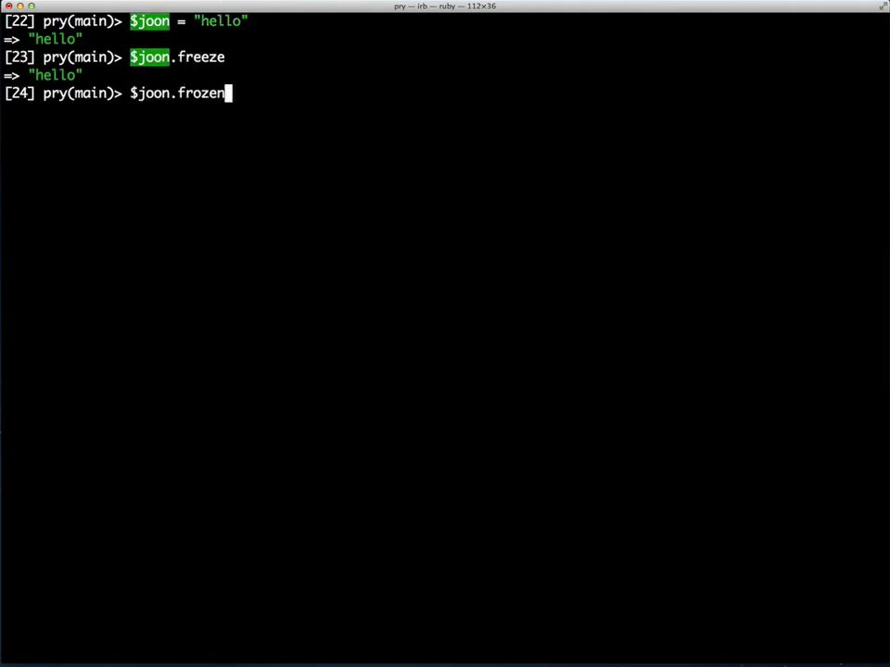
key("Return")
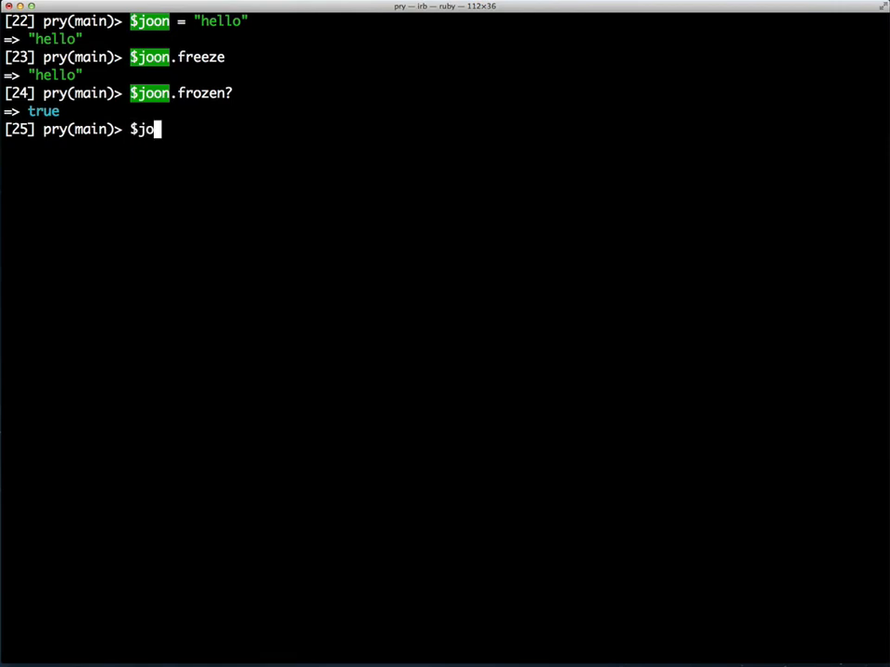
Try gsub! "ll" to "rr" on the frozen string, then retry on a fresh "hello".
type("on.gsub! \"ll\", \"r")
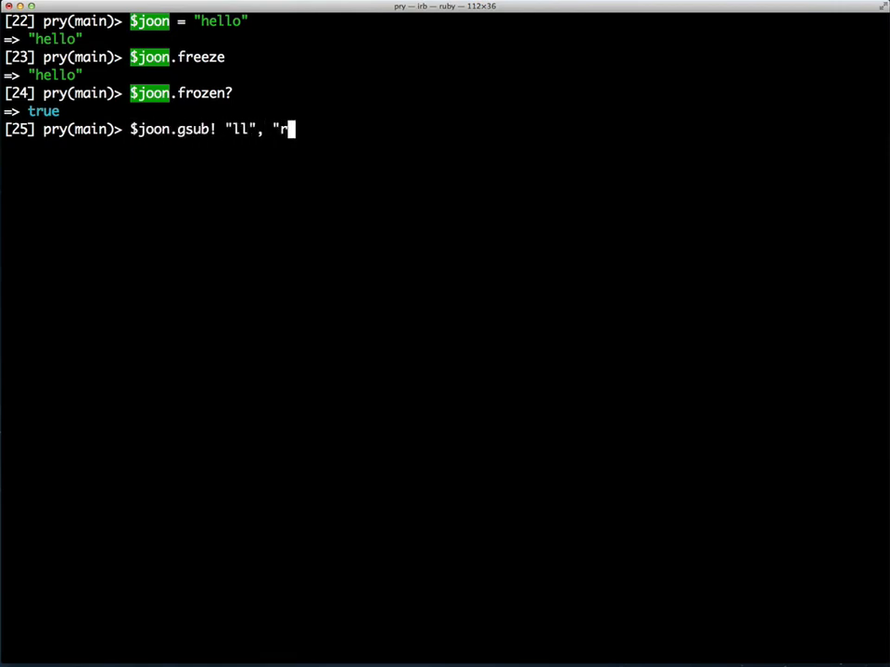
key("Return")
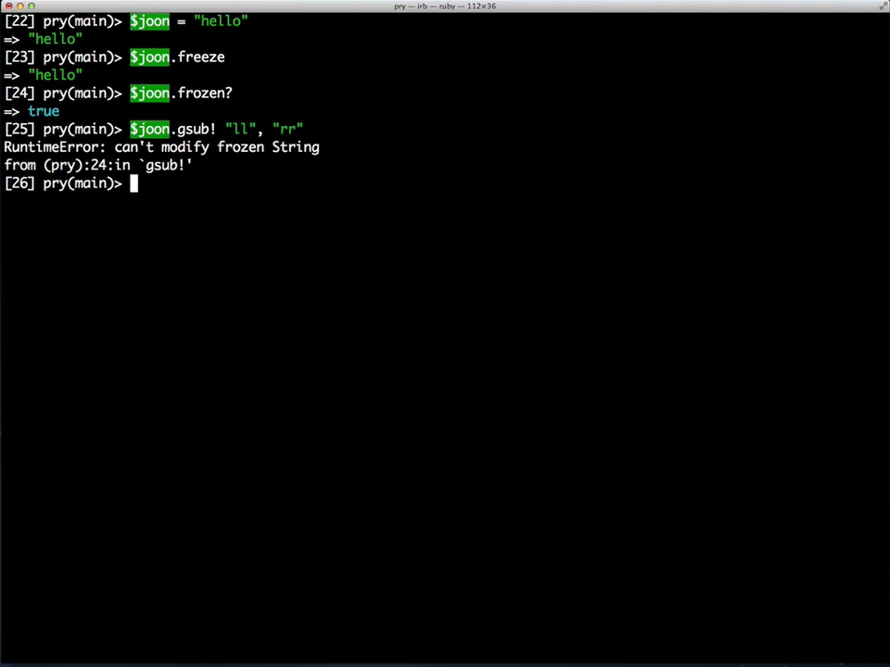
type("$joon.gsub! \"ll\", \"rr")
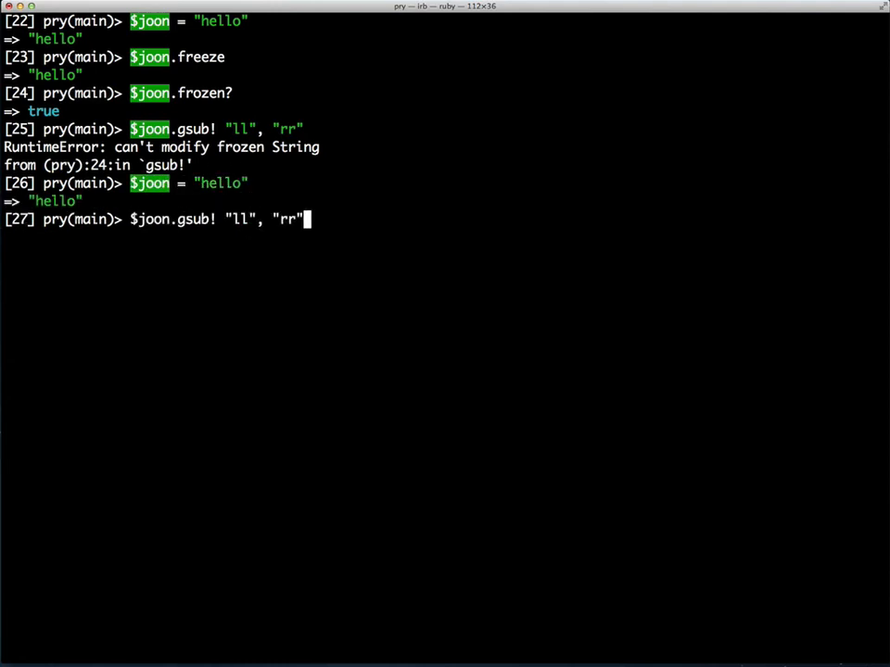
key("Return")
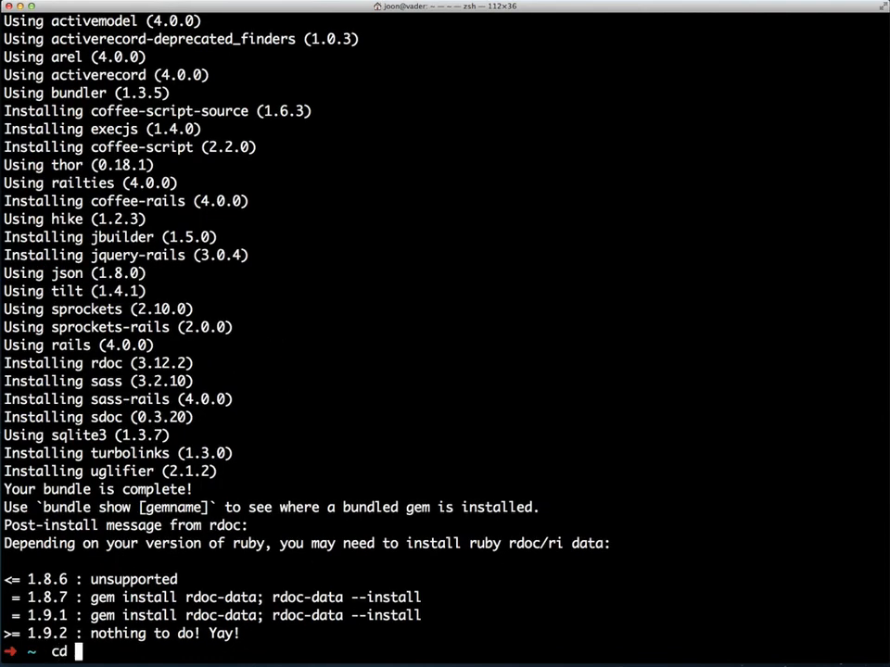
Change into the gtest app directory.
key("Return")
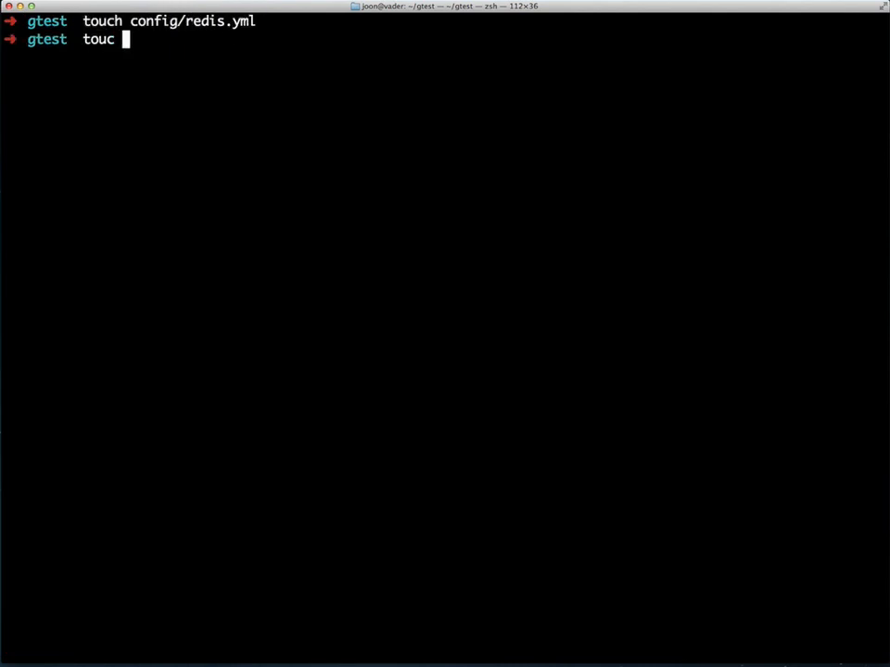
Write redis.yml with localhost and an initializer building $redis from it via Redis.new.
type("h config/initializers/redis")
type("development")
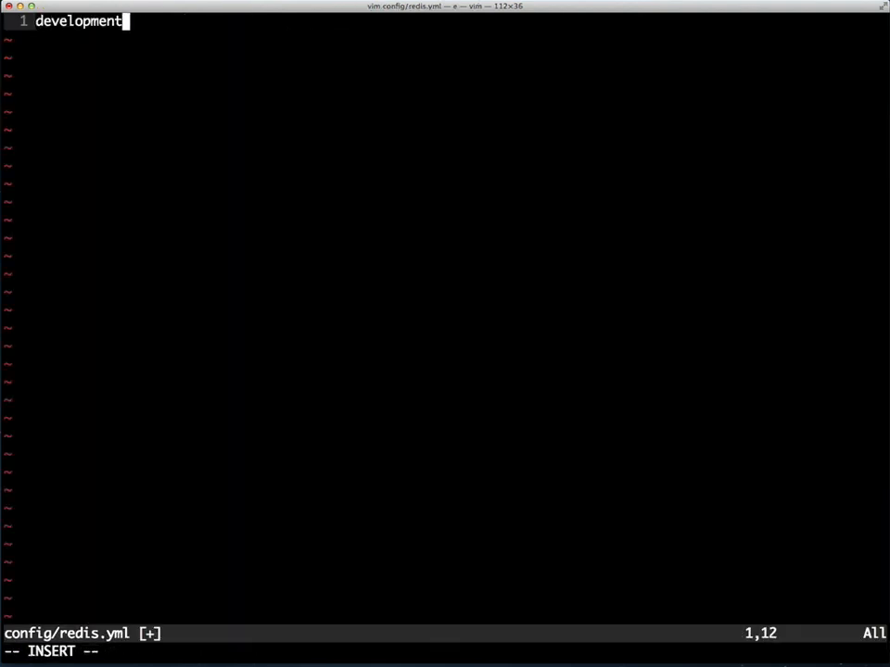
type(": localhost:")
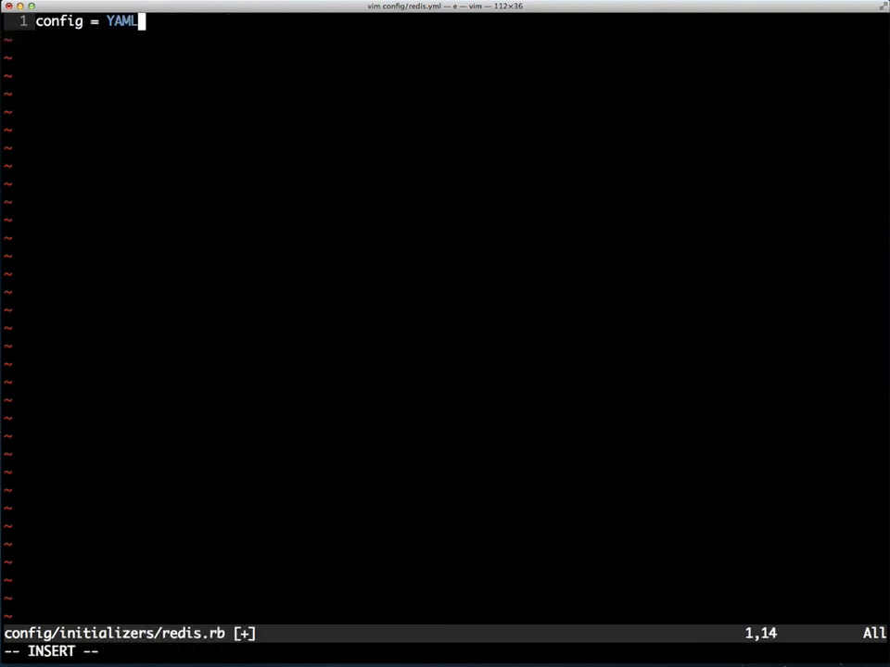
type(".load_file(File.join(Rails.root, 'config/redis.yml'))[Rails.env]")
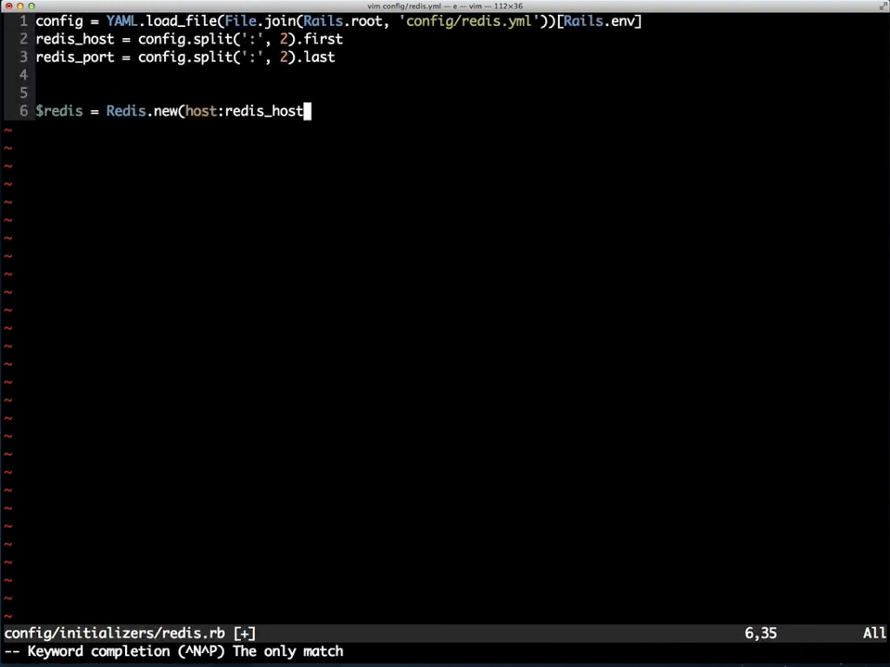
type(", port:redis_port")
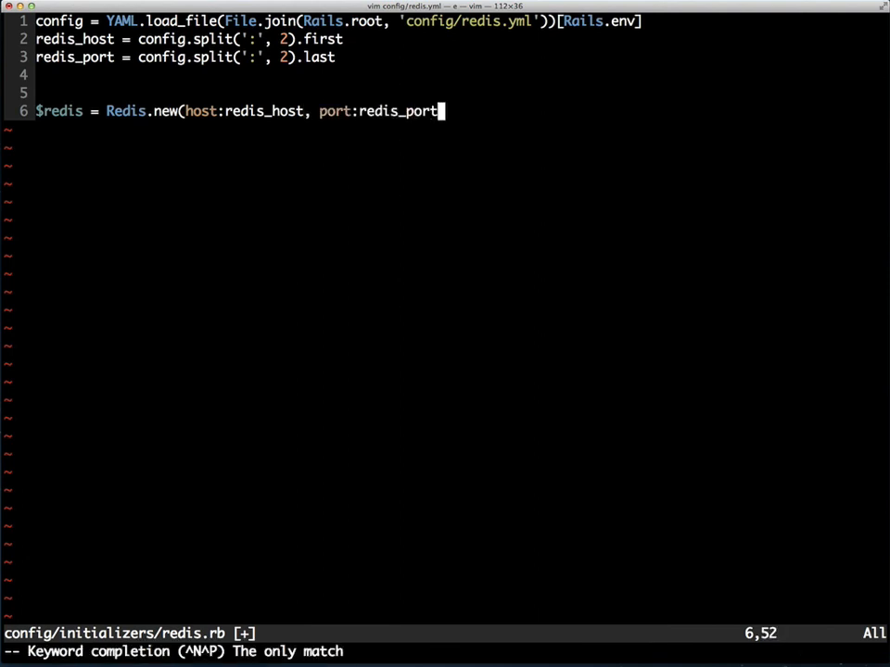
key("Return")
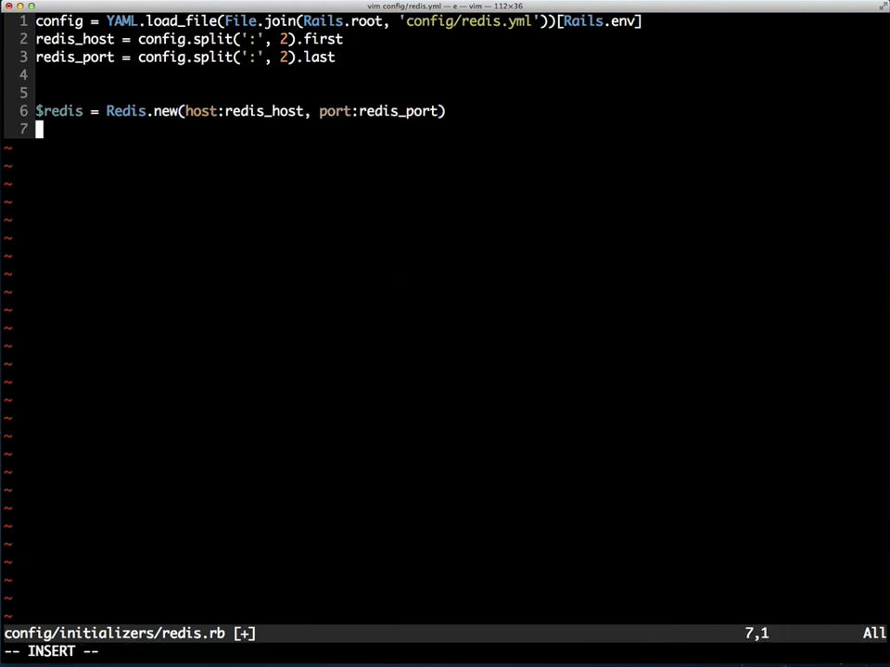
Save the initializer with :wq and inspect $redis in the Rails console.
type(":wq")
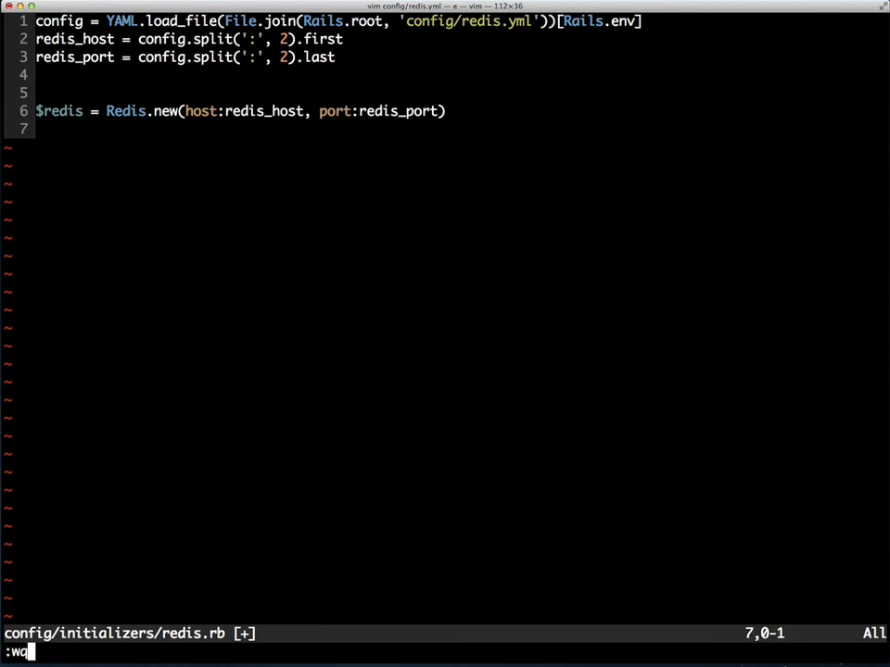
key("Return")
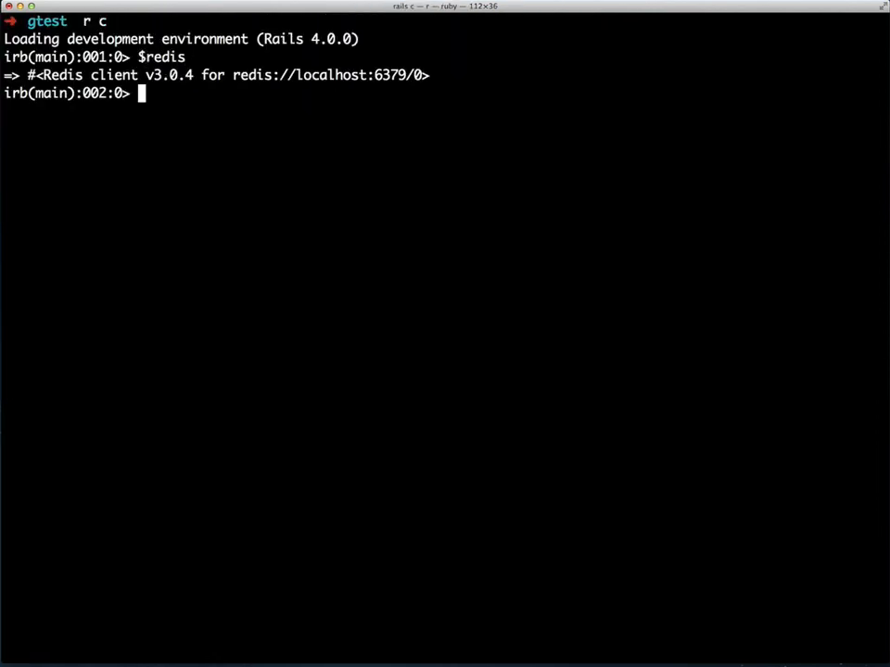
type("$redis.set")
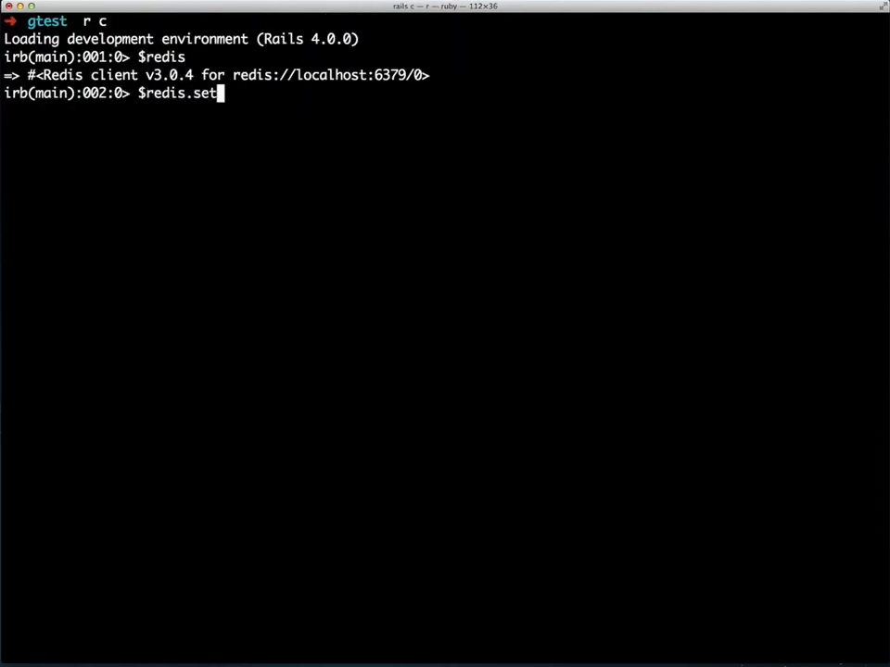